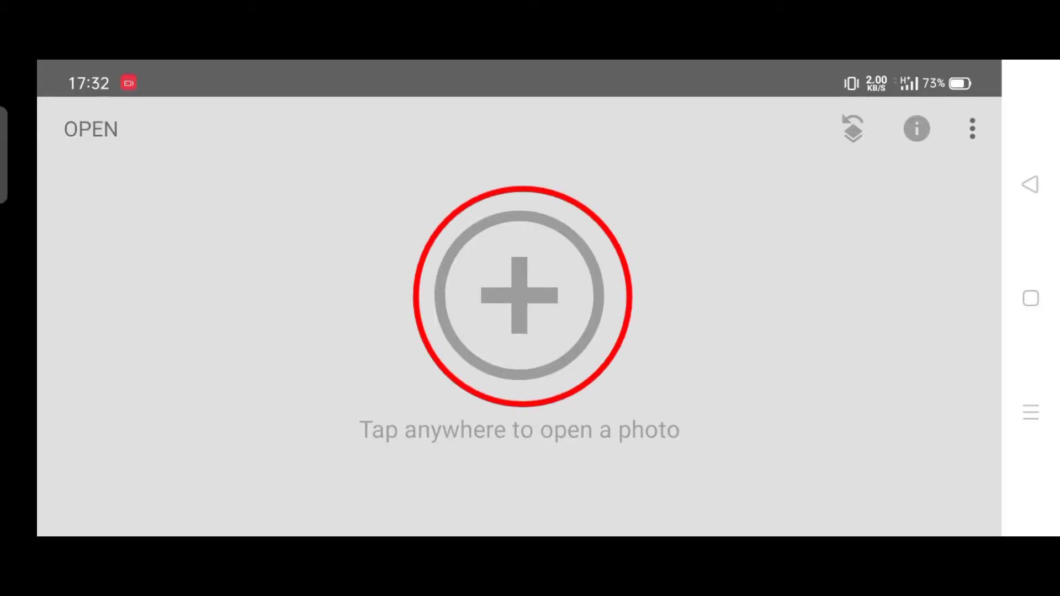
Open the red-jacket portrait from Recent images in Snapseed.
left_click(517, 295)
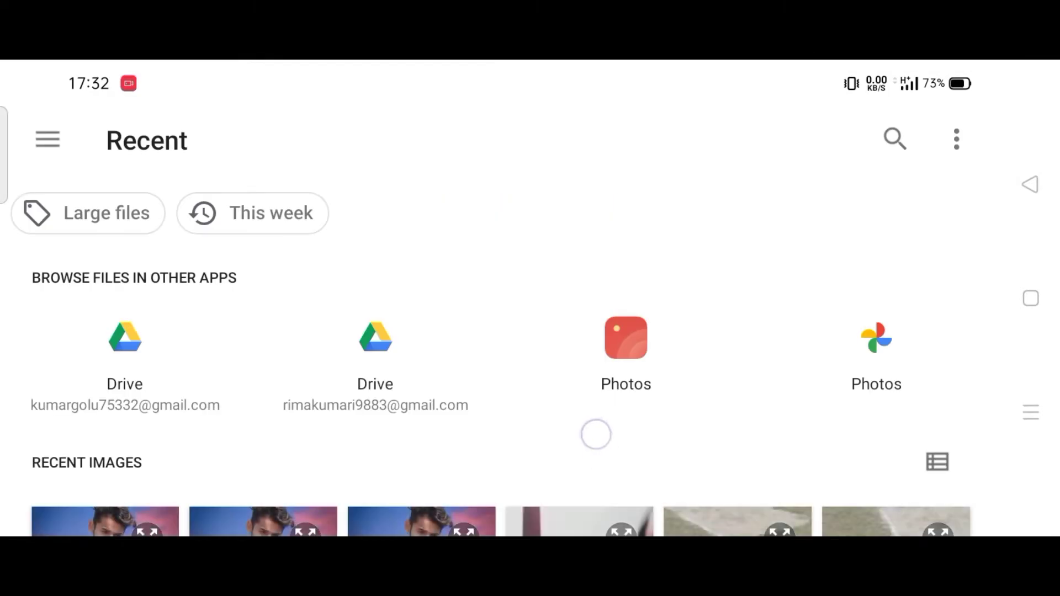
left_click(105, 522)
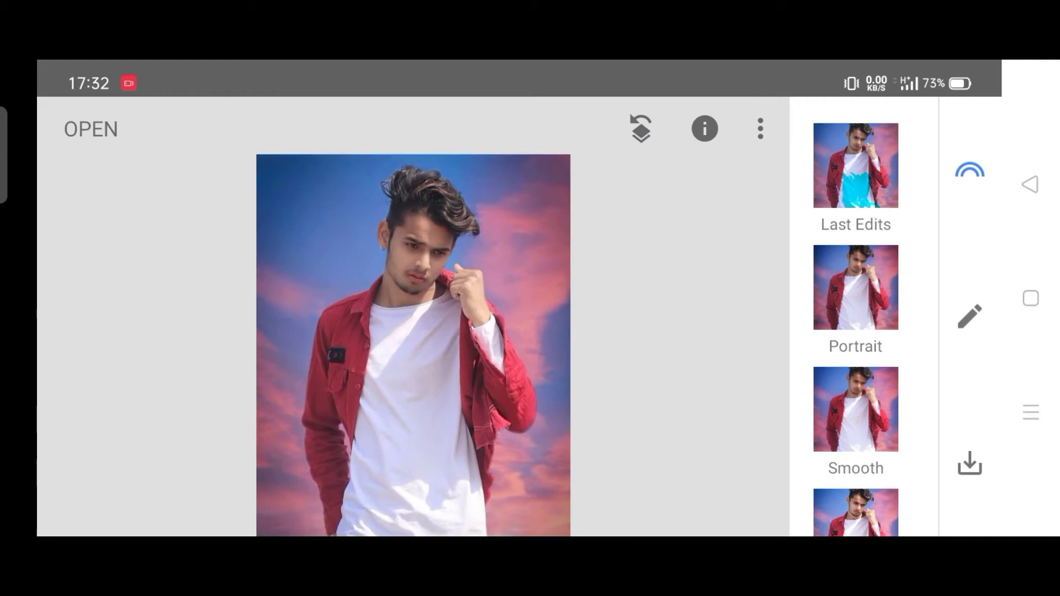
Apply a Double Exposure with a plain black image at full opacity over the portrait.
left_click(970, 316)
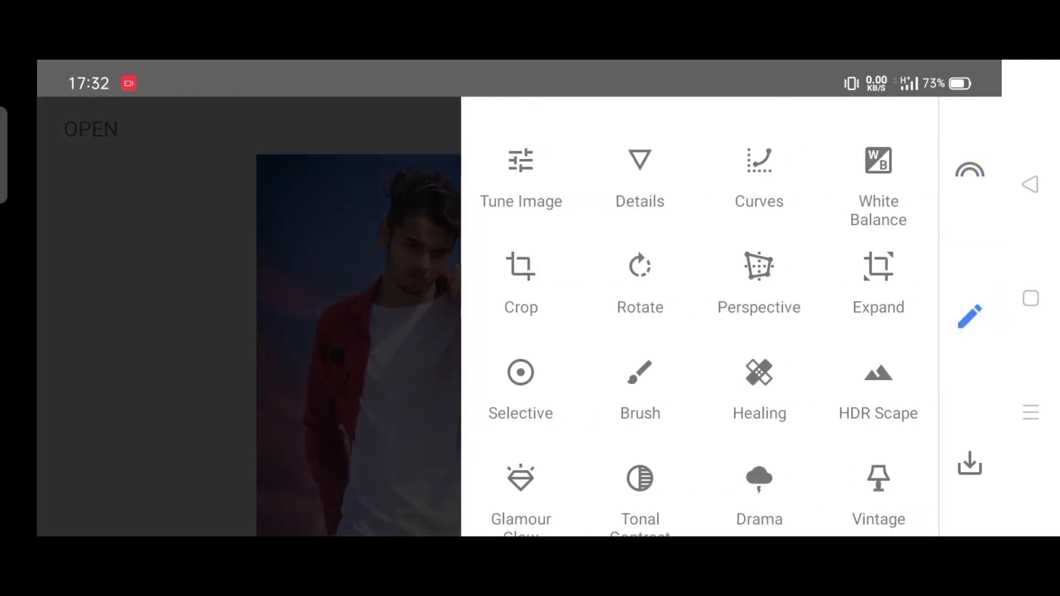
scroll("down", 3)
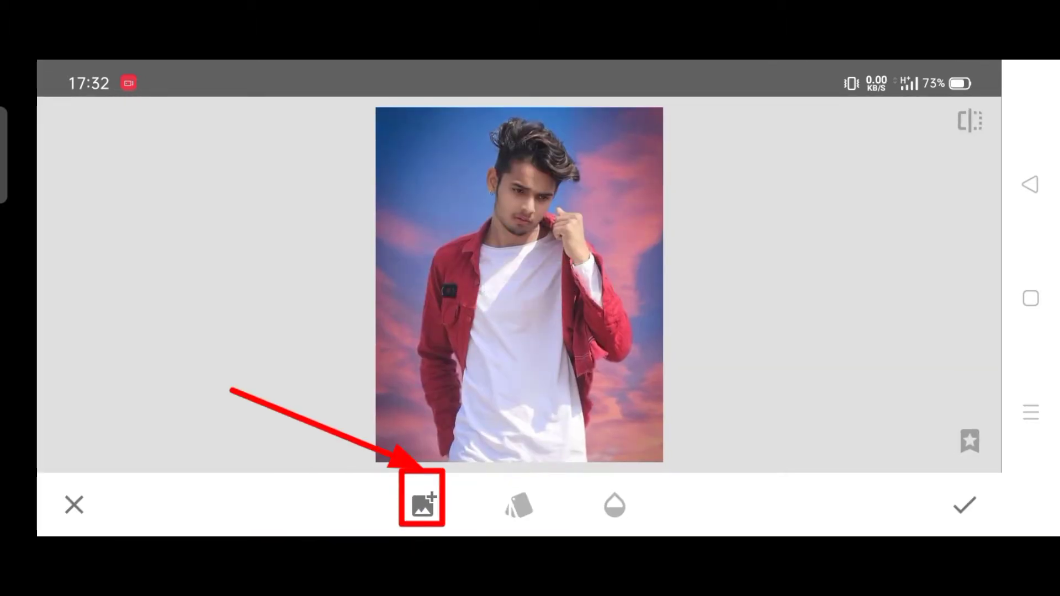
left_click(421, 505)
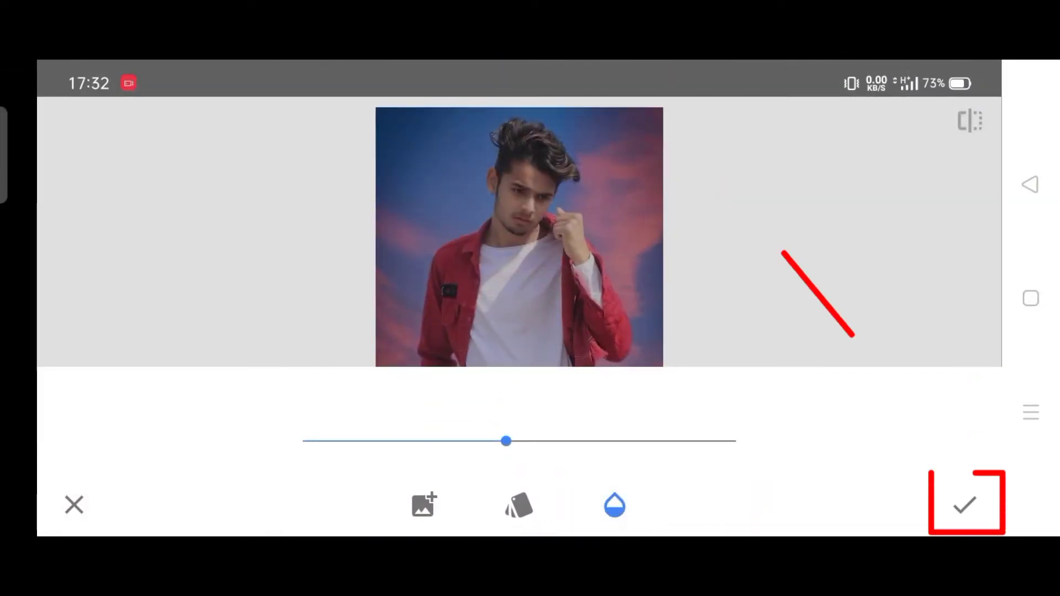
left_click(966, 504)
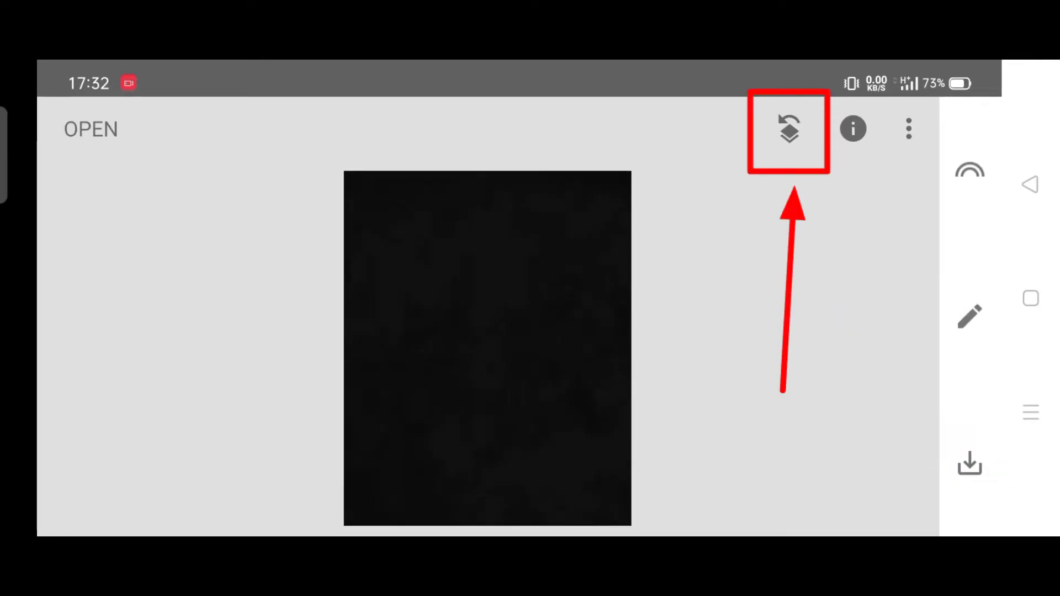
Brush the Double Exposure edit over the T-shirt at strength 100 and apply the mask.
left_click(788, 128)
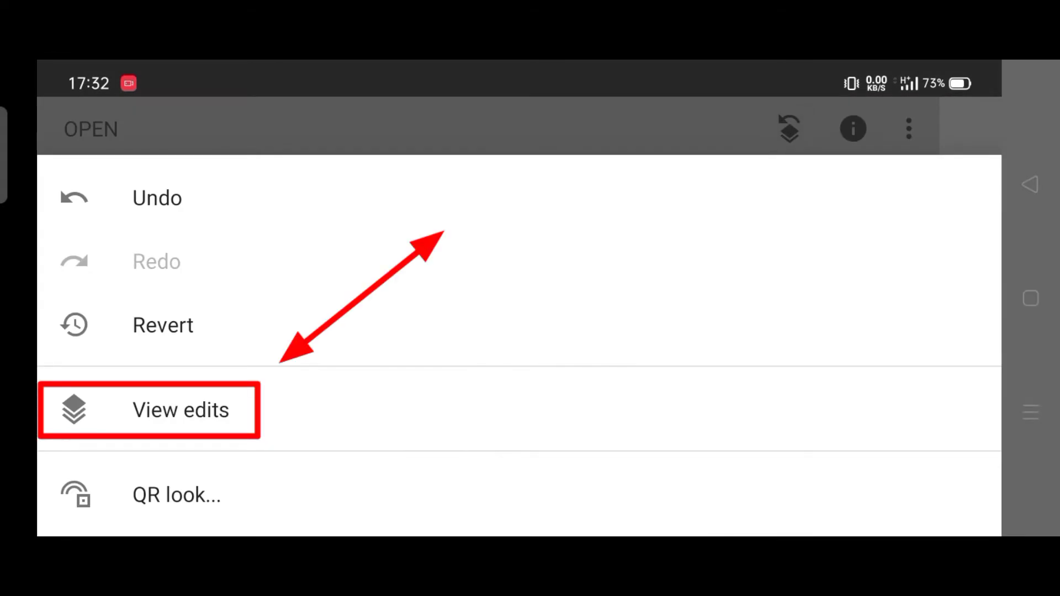
left_click(180, 410)
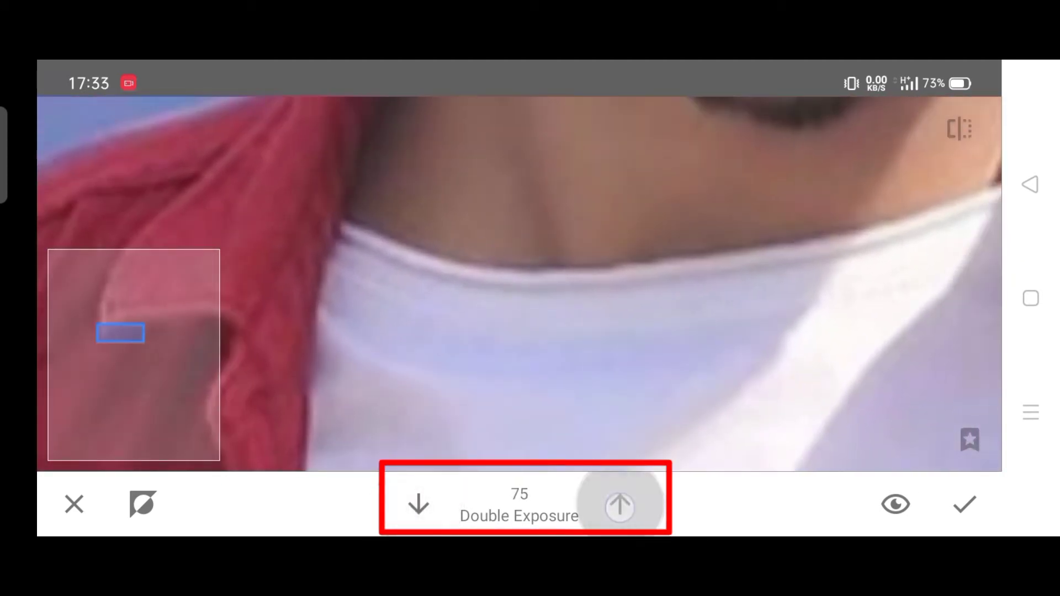
left_click(620, 504)
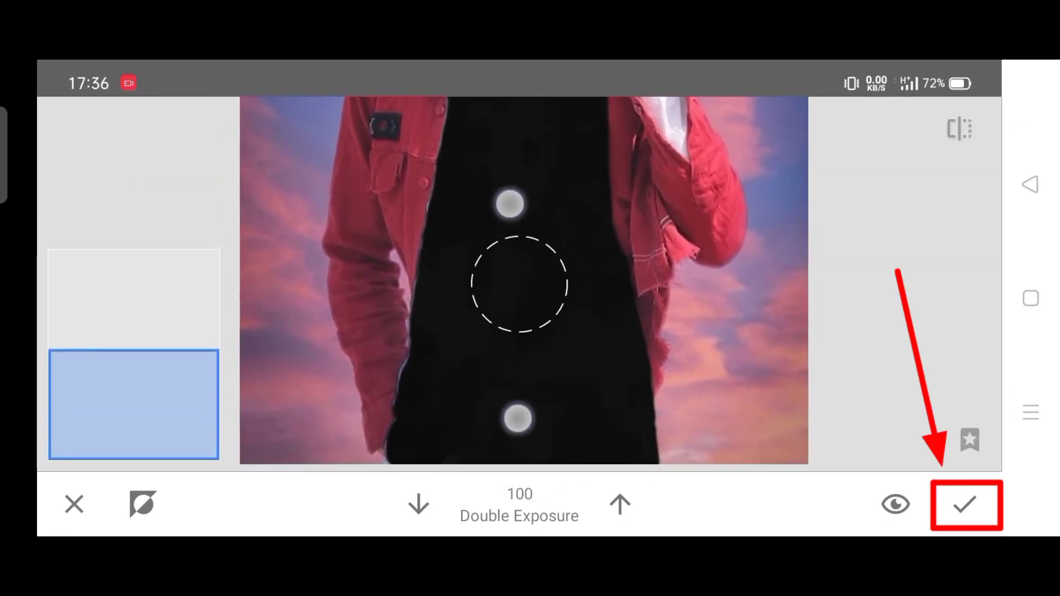
left_click(418, 504)
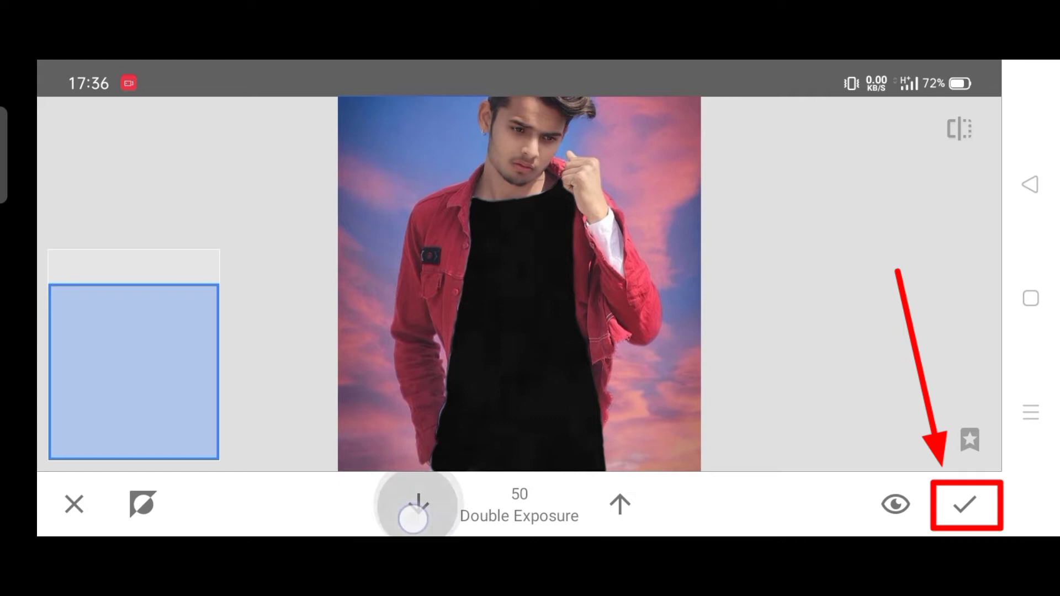
left_click(418, 503)
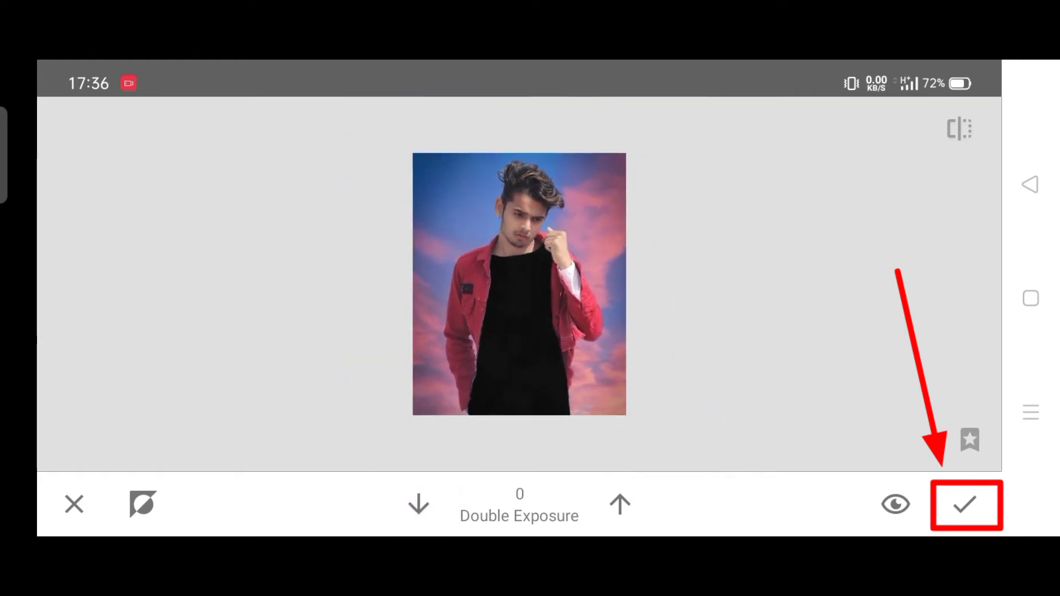
left_click(967, 504)
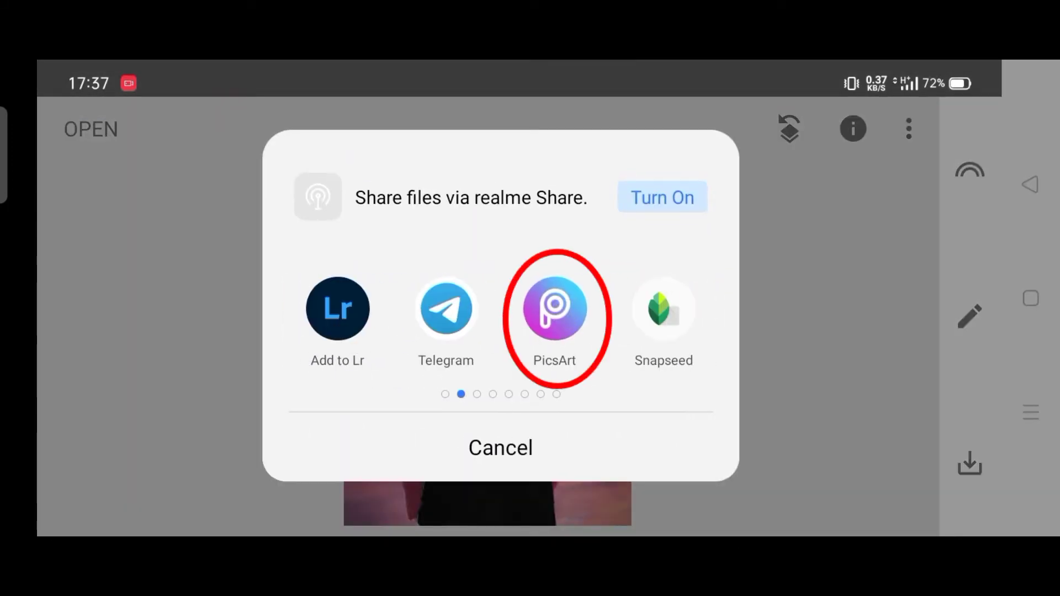
Share the black-shirt portrait to PicsArt.
left_click(554, 309)
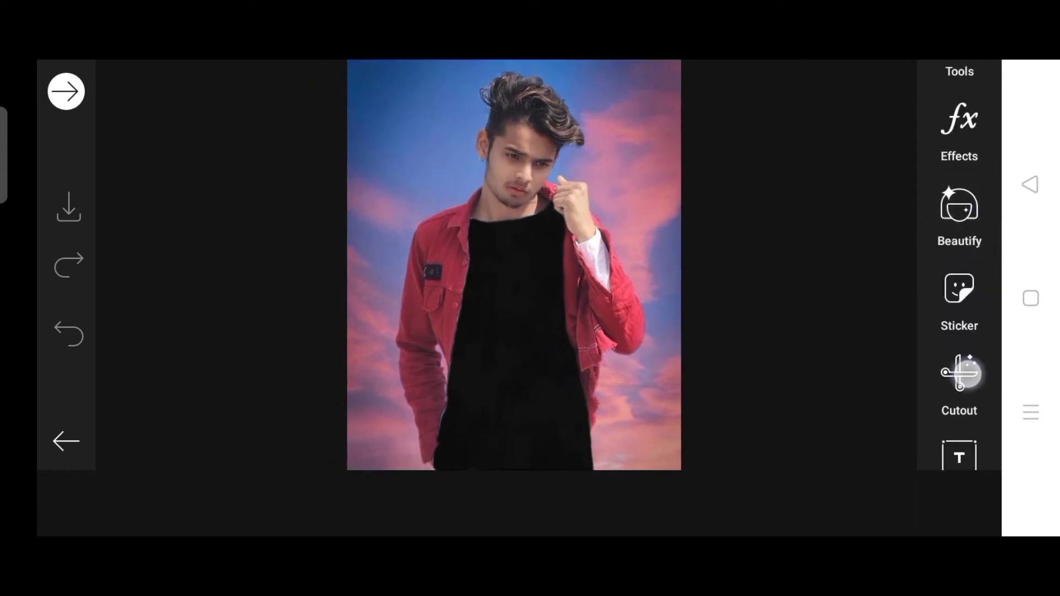
Search free images for 'space' and add the moon-and-tree image as a layer.
scroll("up", 3)
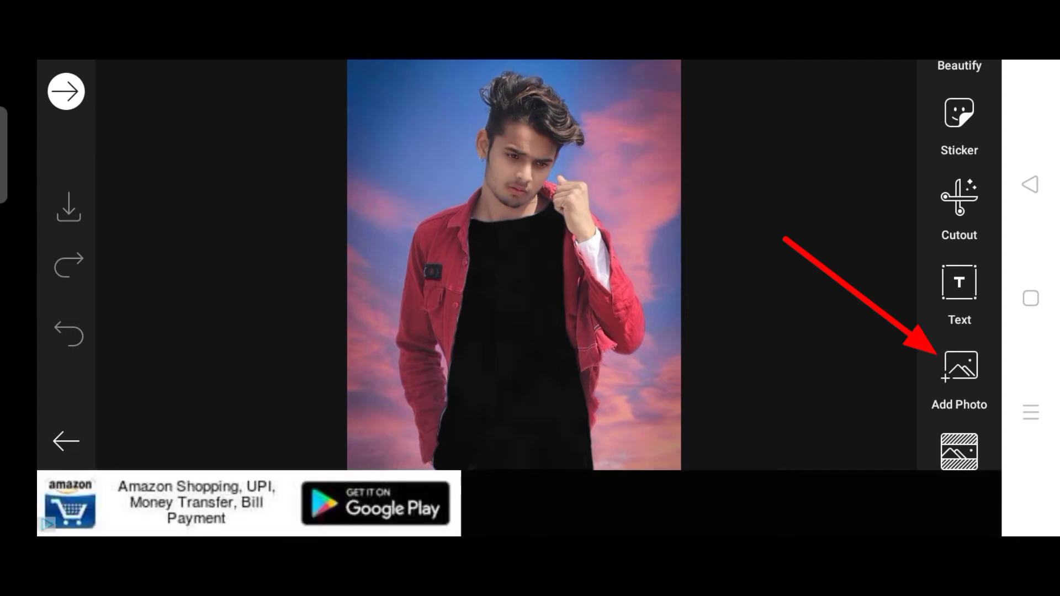
left_click(958, 366)
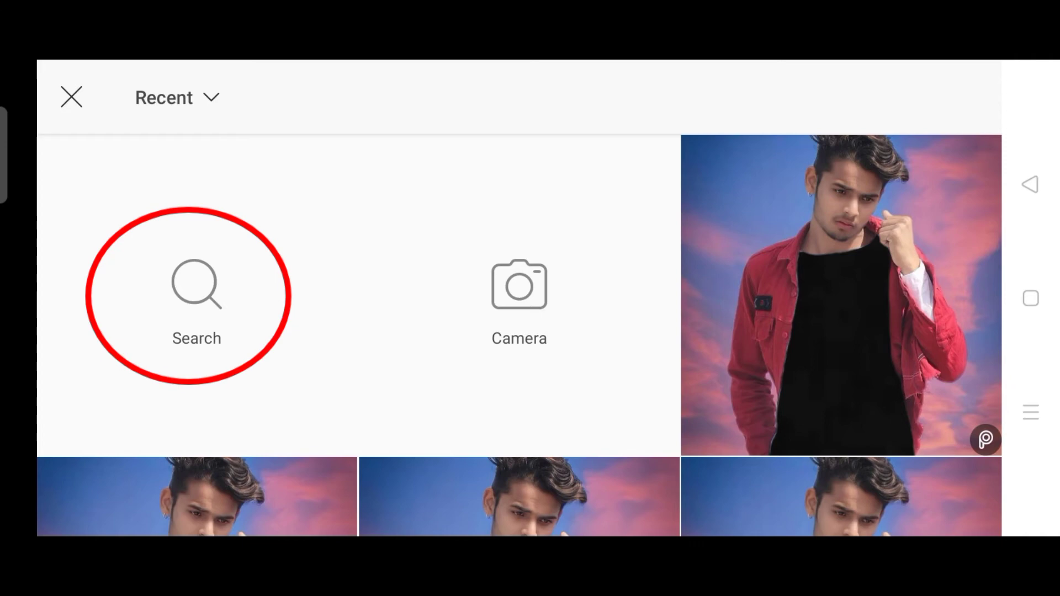
left_click(196, 284)
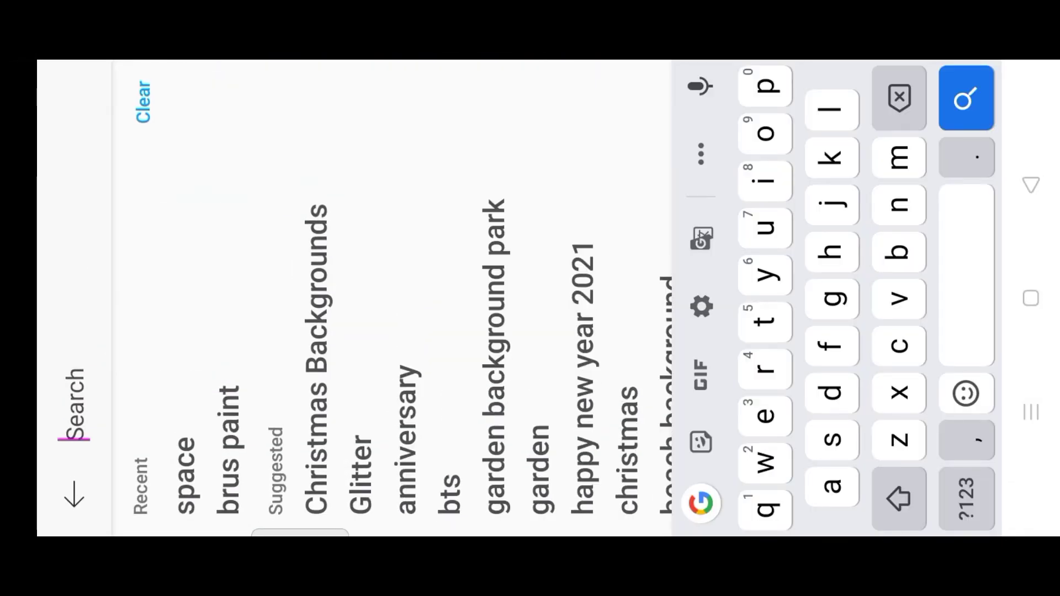
type("space")
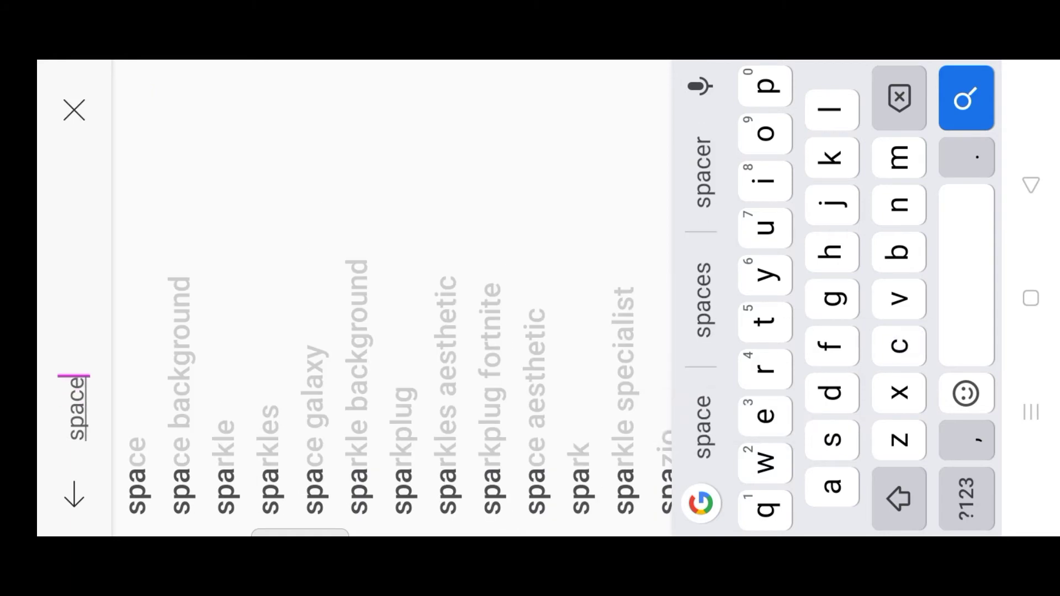
left_click(966, 96)
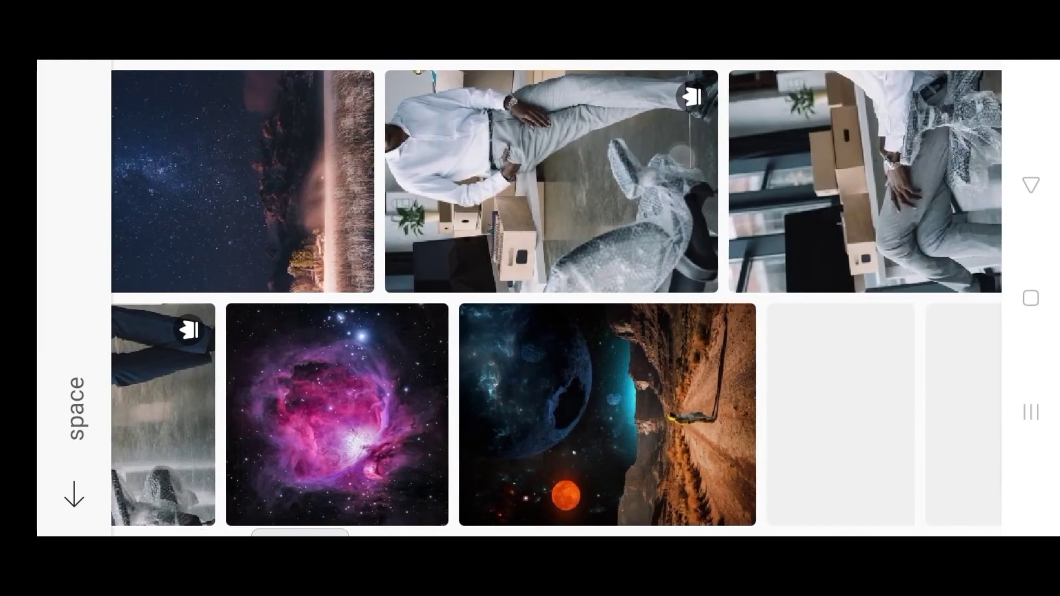
scroll("right", 3)
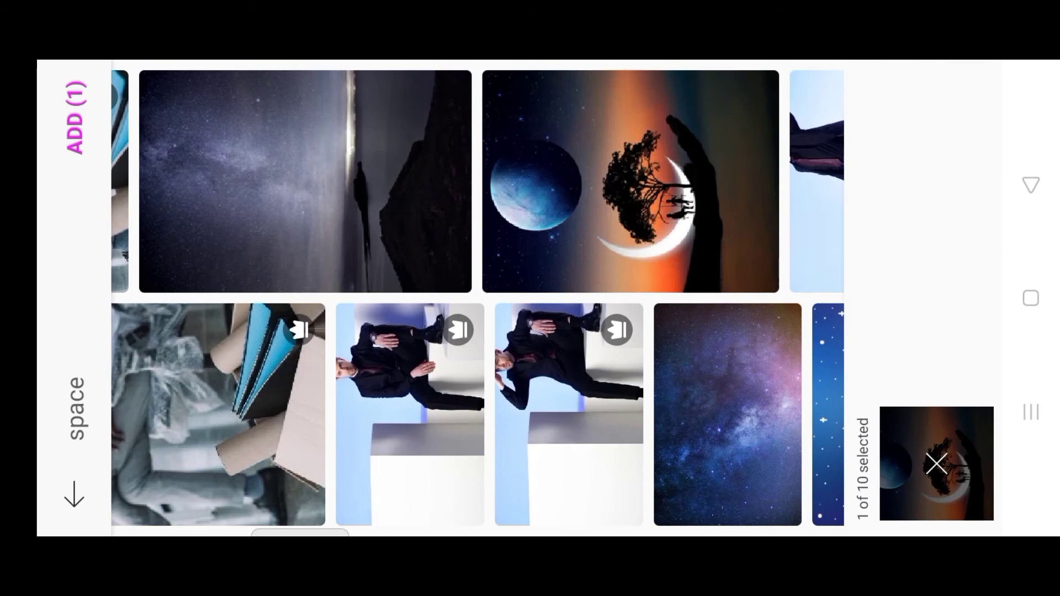
left_click(74, 108)
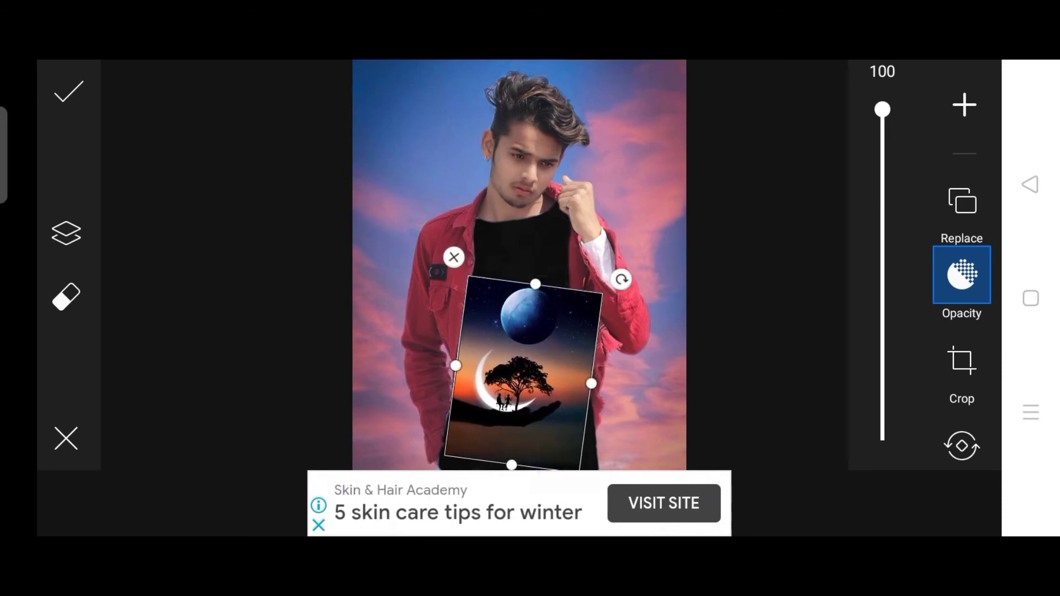
Set the moon-and-tree layer's blend mode to Screen.
scroll("down", 3)
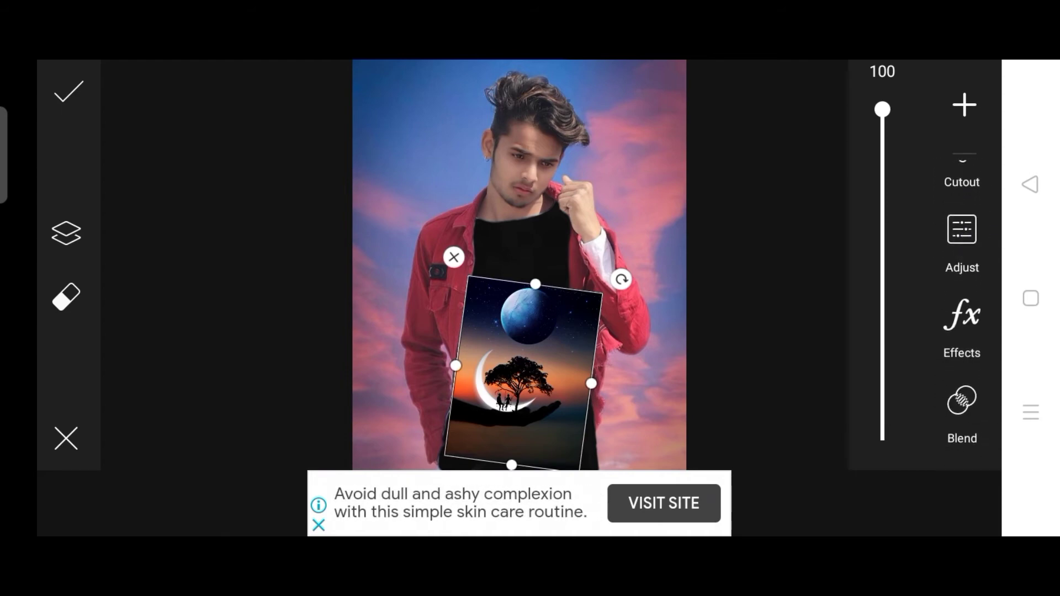
left_click(961, 406)
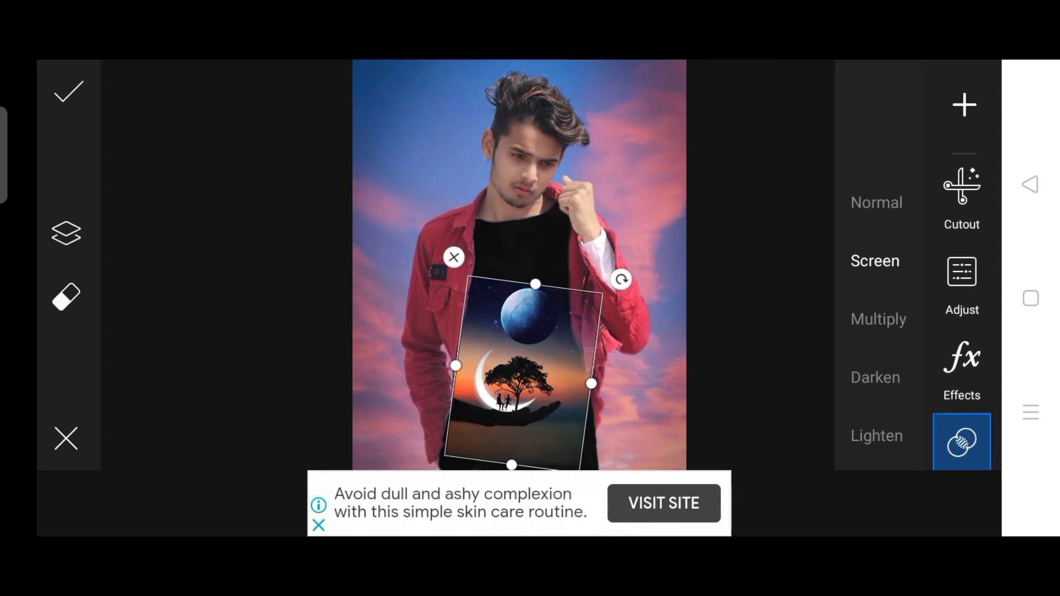
scroll("down", 3)
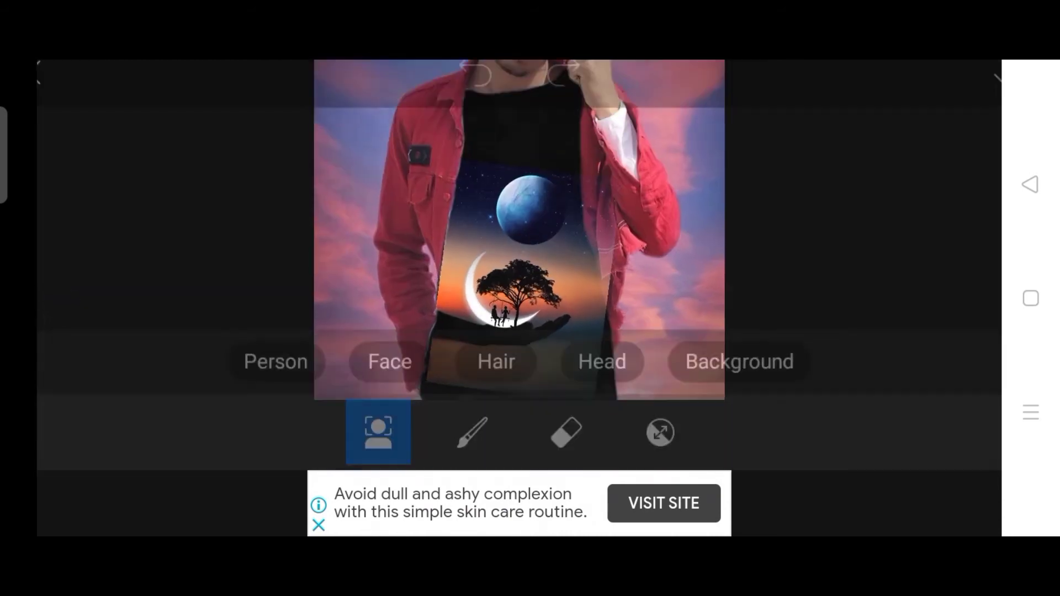
Erase the space image's edges outside the T-shirt and lower its opacity to 66.
left_click(562, 416)
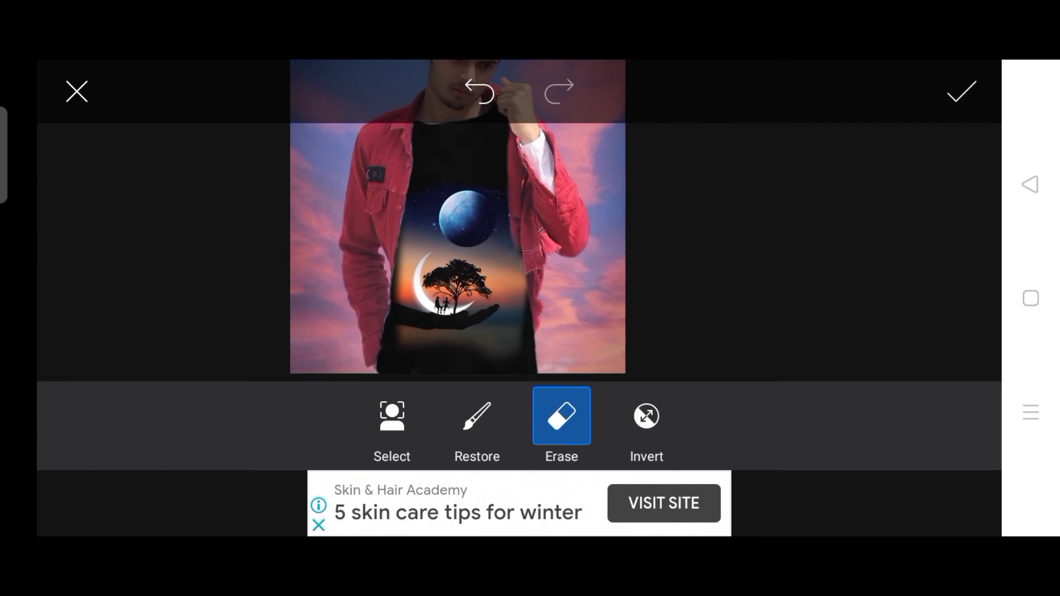
left_click(961, 90)
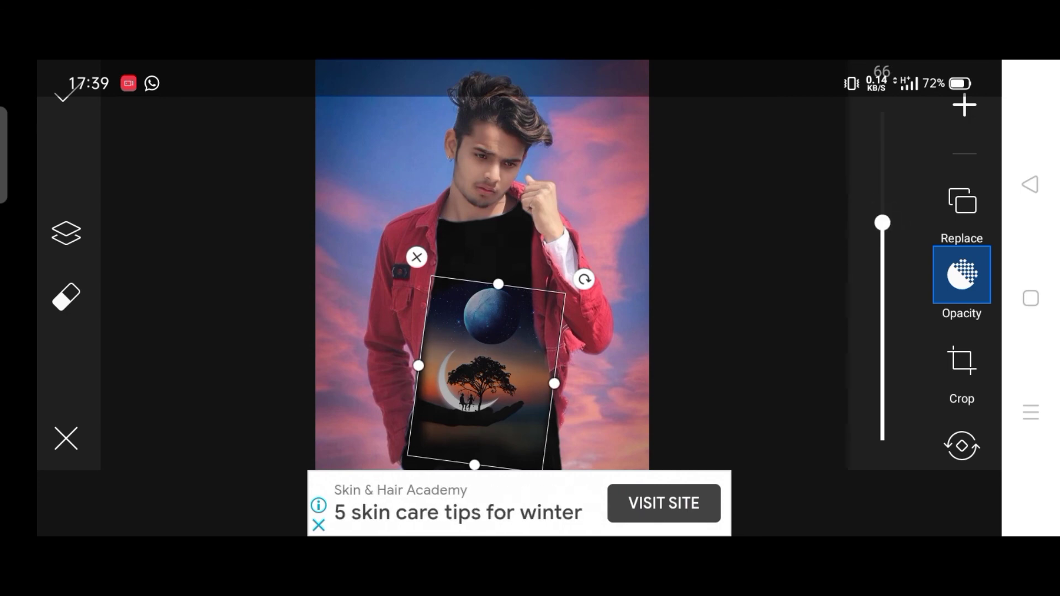
Commit the space overlay, then use Save Image from the Draw menu to save the portrait.
left_click(67, 91)
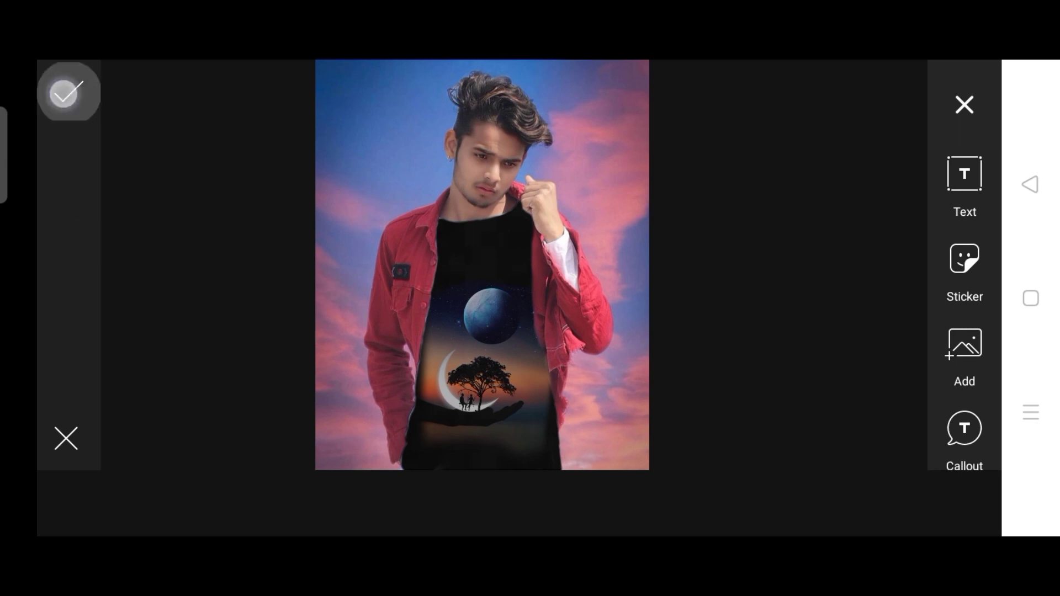
left_click(66, 92)
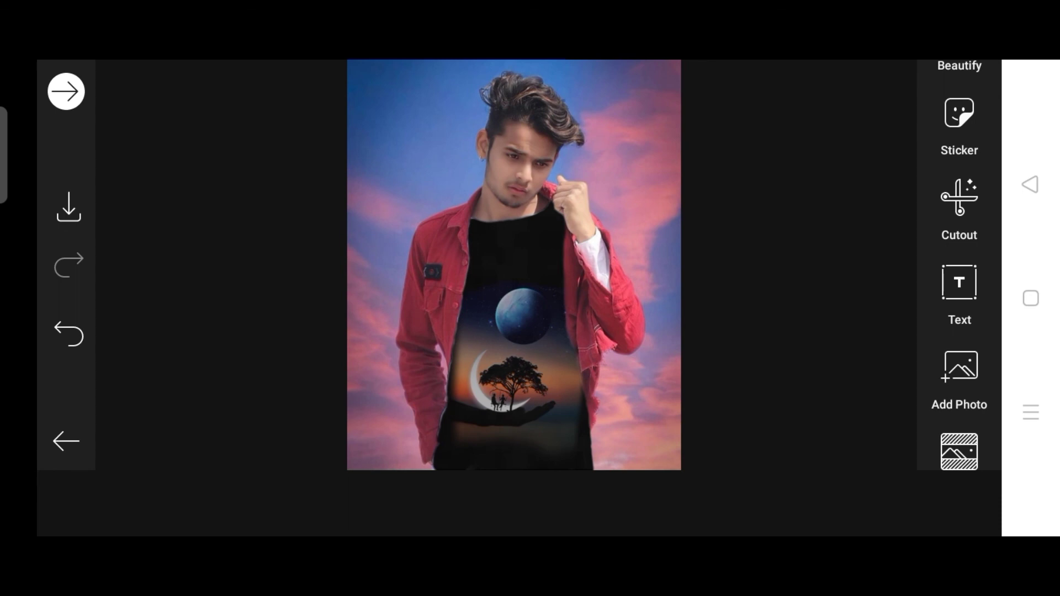
scroll("up", 3)
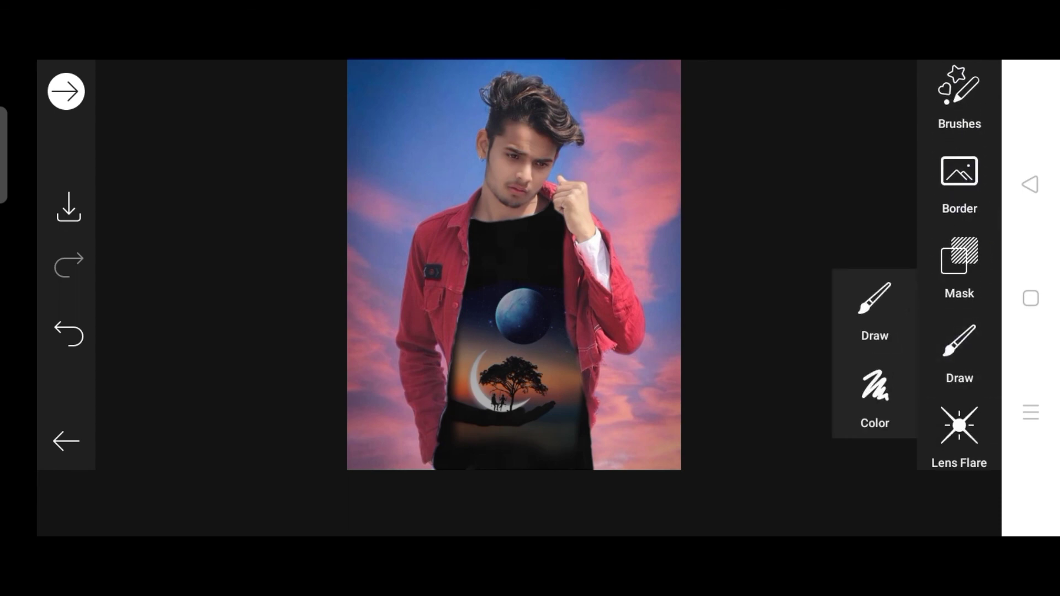
left_click(958, 356)
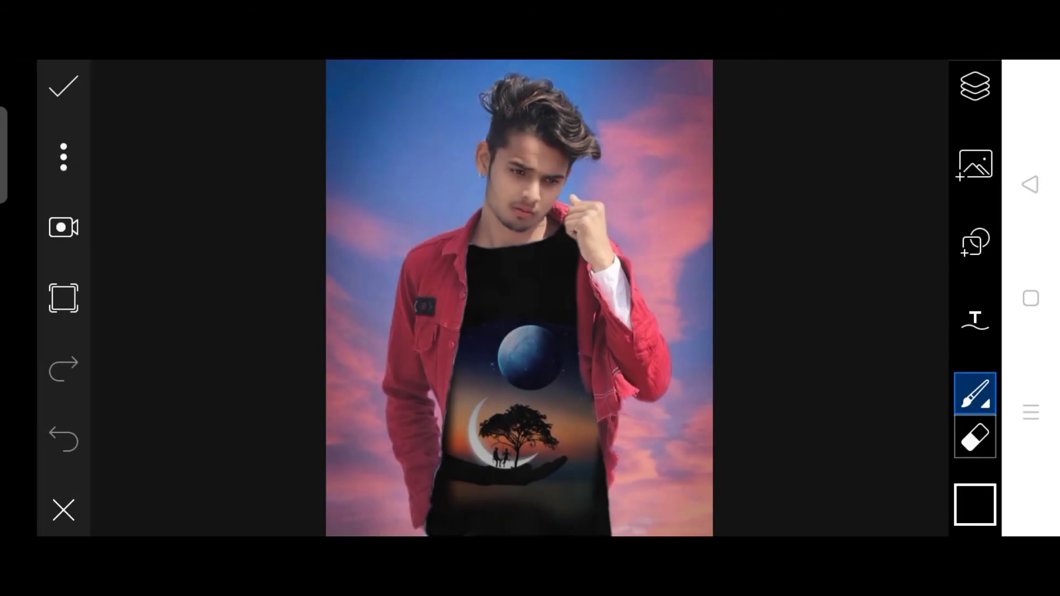
left_click(63, 157)
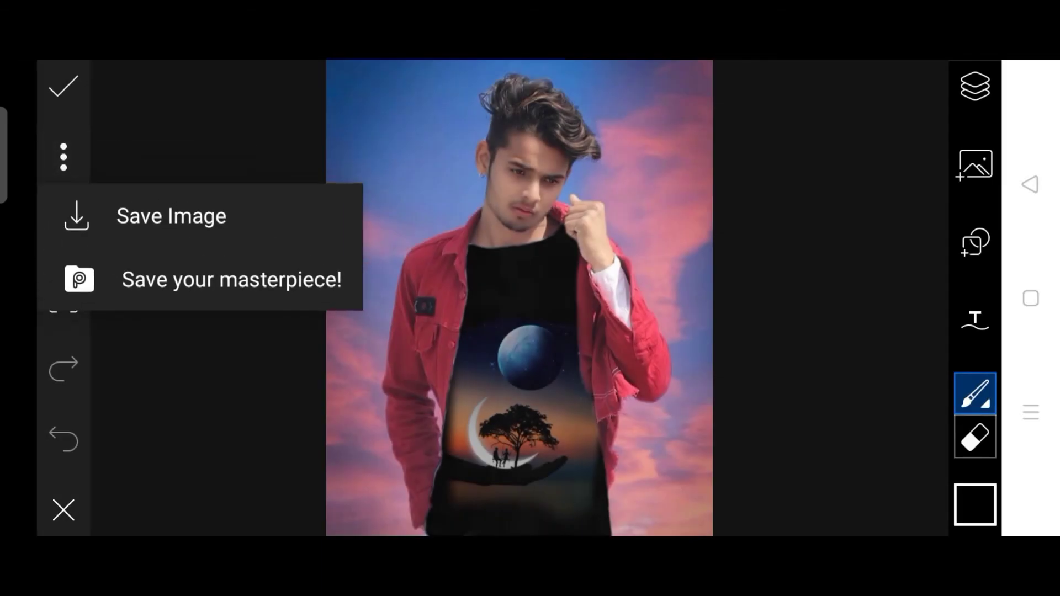
left_click(172, 216)
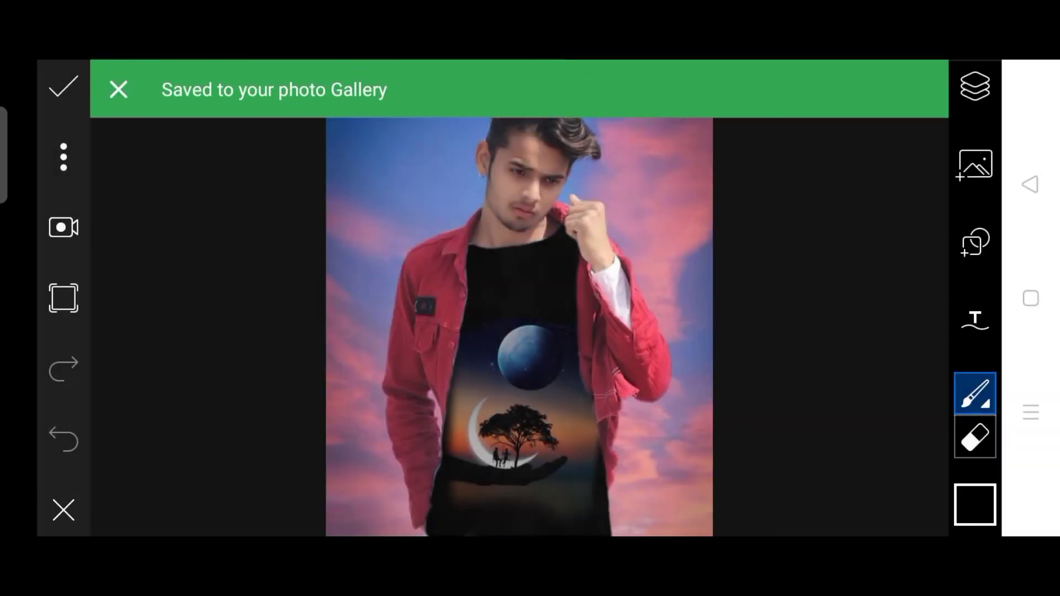